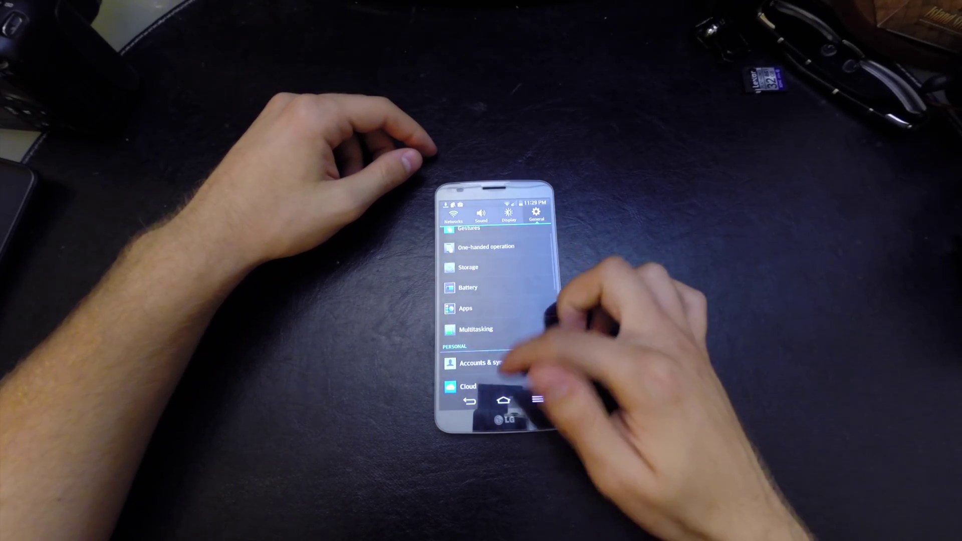
- Scroll down the General settings list in Android Settings
{"action": "scroll", "scroll_direction": "down", "scroll_amount": 3}
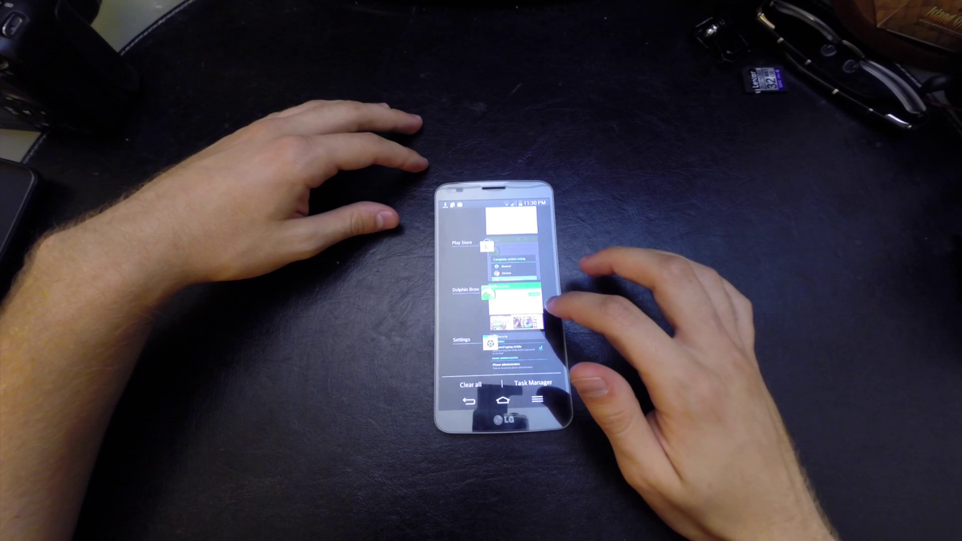
{"action": "left_click", "coordinate": [501, 401]}
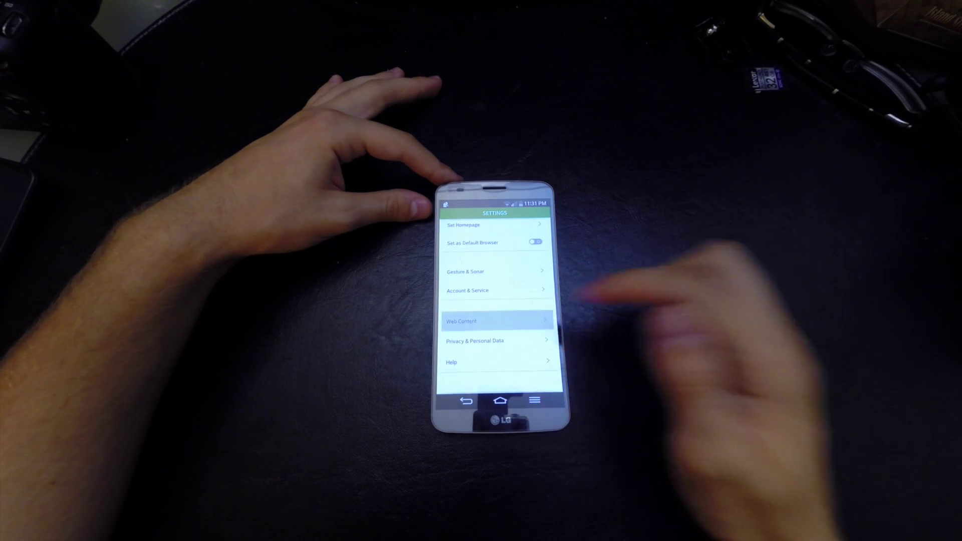
- Open Dolphin's Web Content settings and set Flash Player to Always On
{"action": "left_click", "coordinate": [497, 321]}
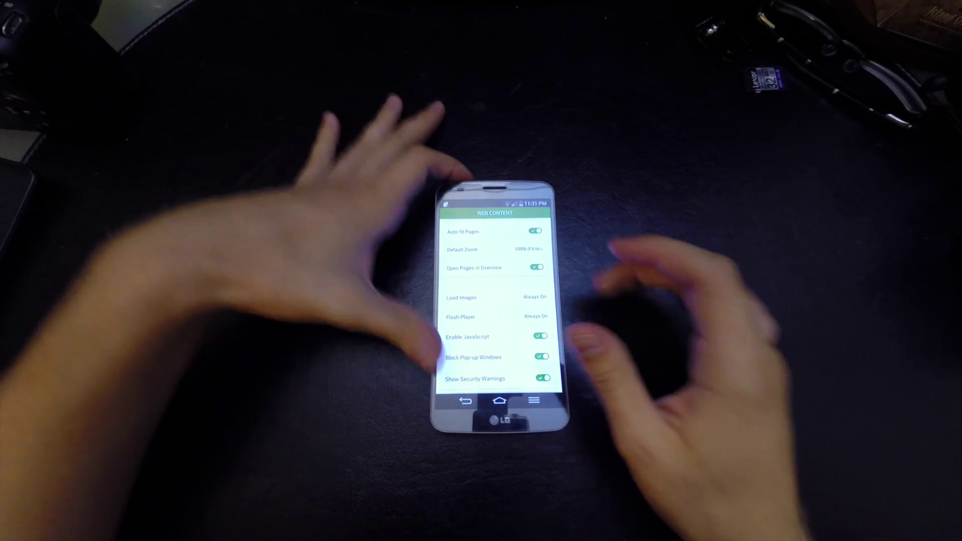
{"action": "left_click", "coordinate": [465, 401]}
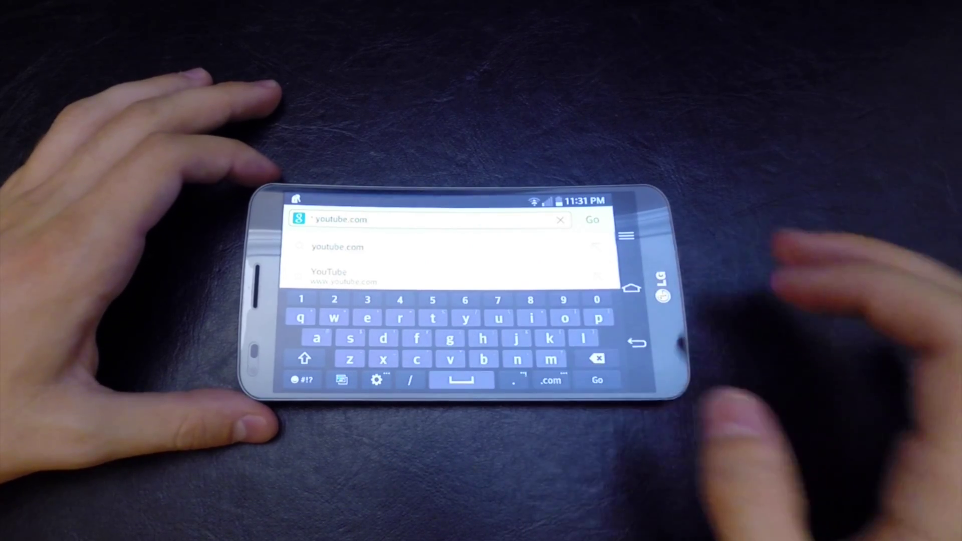
{"action": "left_click", "coordinate": [595, 220]}
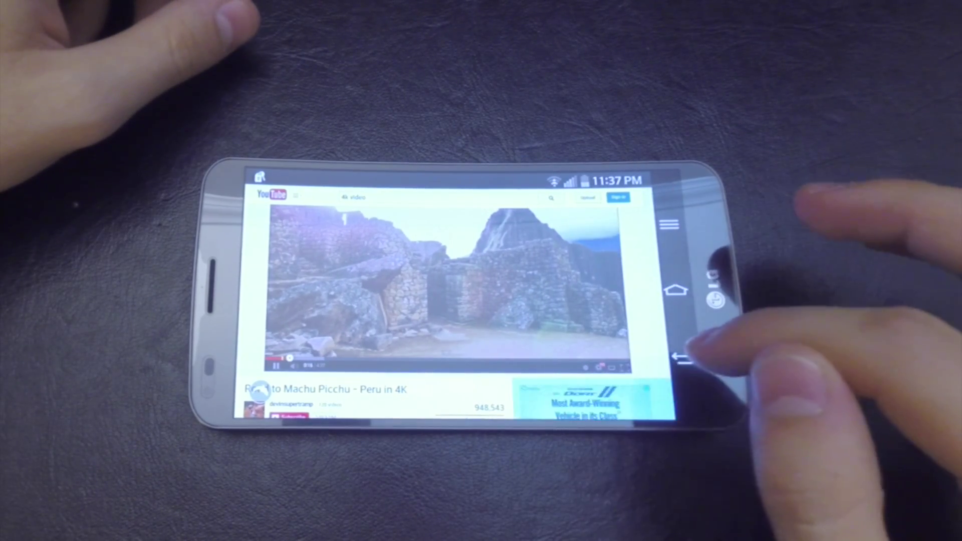
- Switch the playing Machu Picchu 4K video to full screen
{"action": "left_click", "coordinate": [604, 367]}
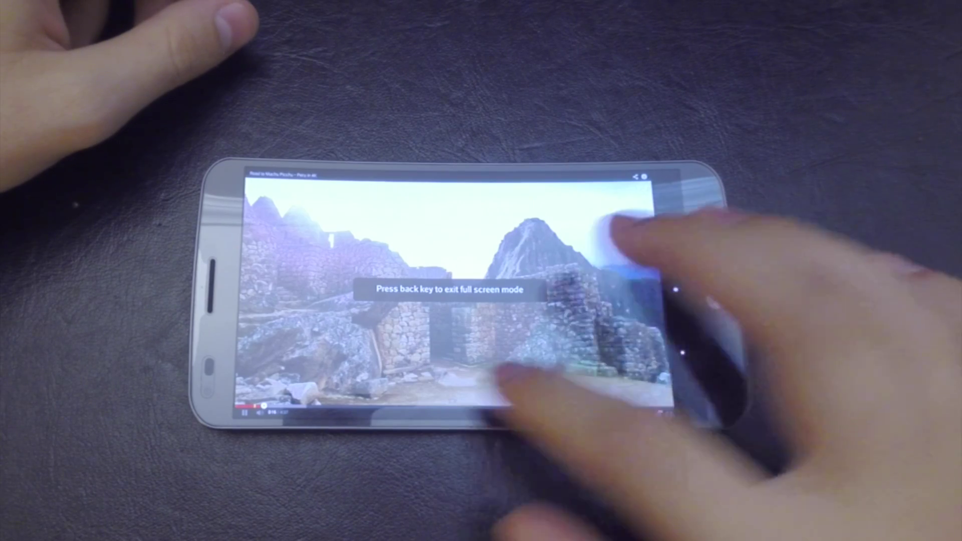